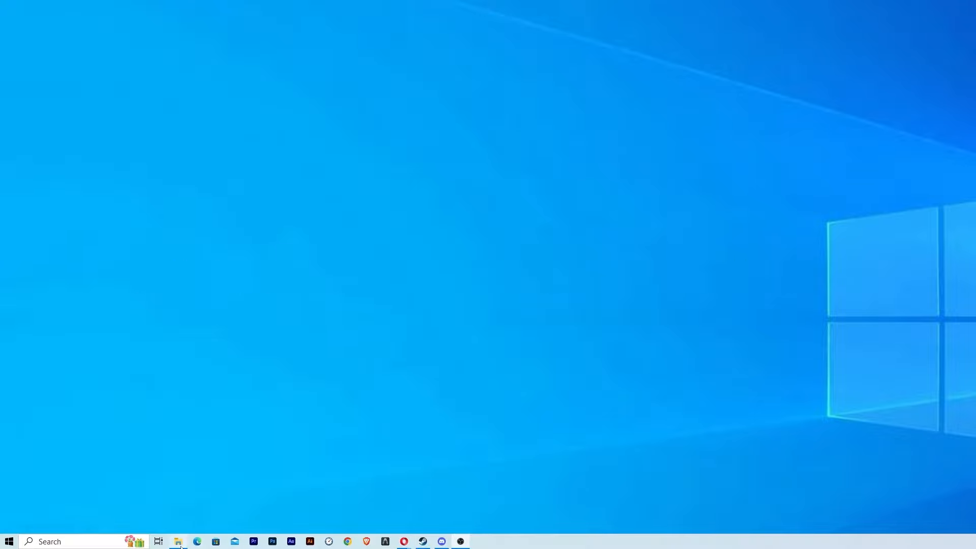
# - Bring up Folder Options for This PC from the View ribbon's Options command
pyautogui.click(177, 541)
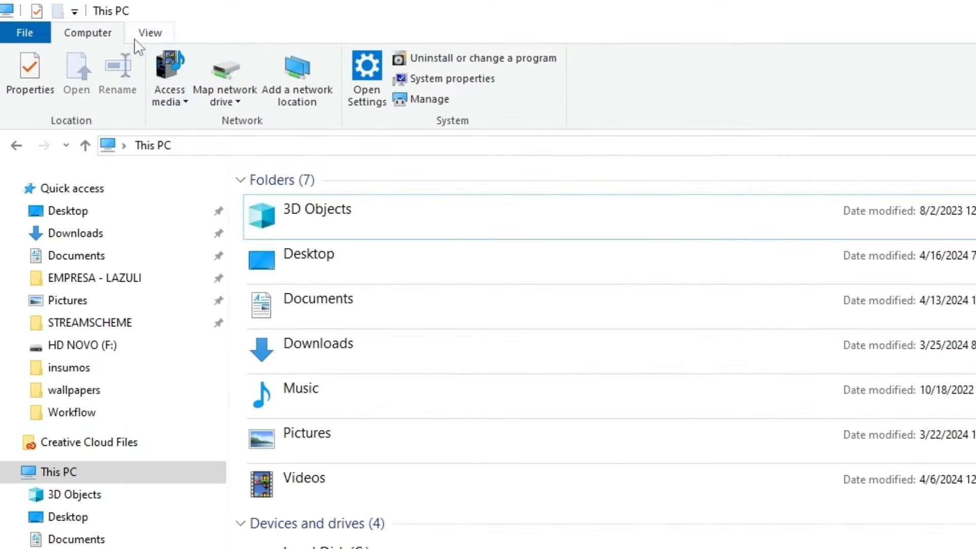
pyautogui.click(148, 32)
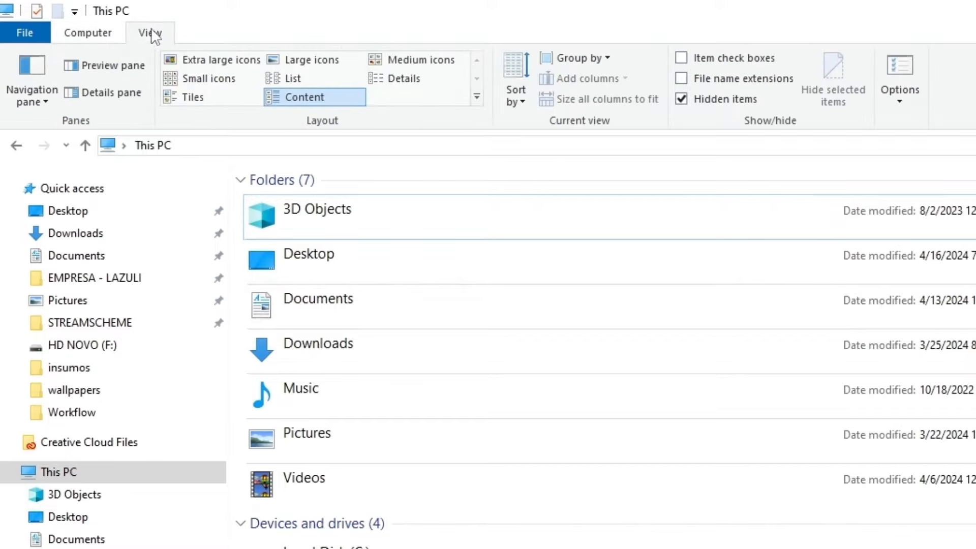
pyautogui.click(899, 78)
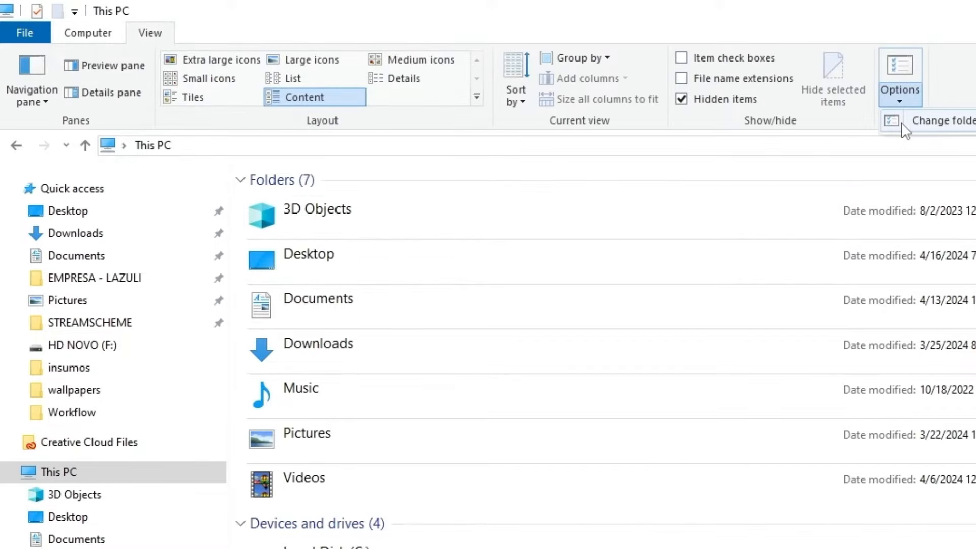
pyautogui.click(899, 74)
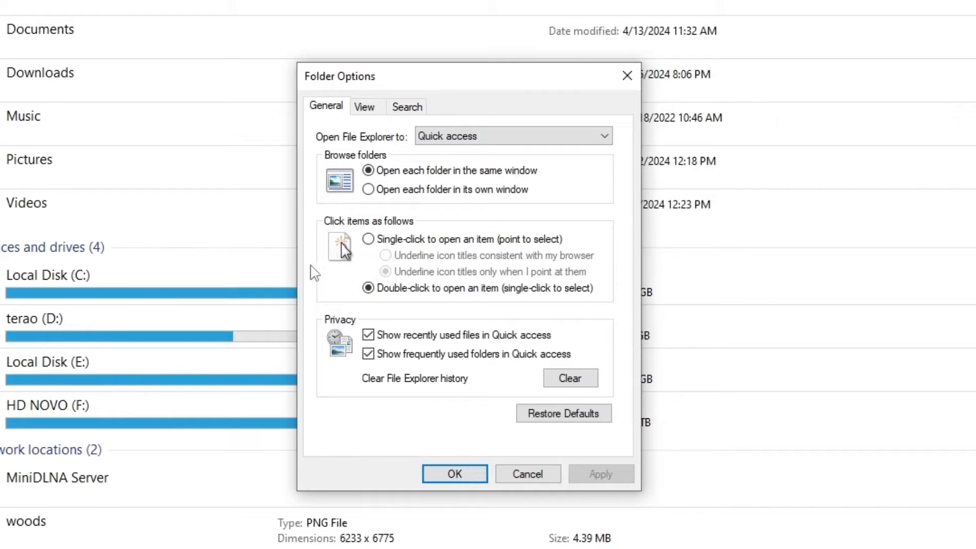
pyautogui.moveTo(542, 235)
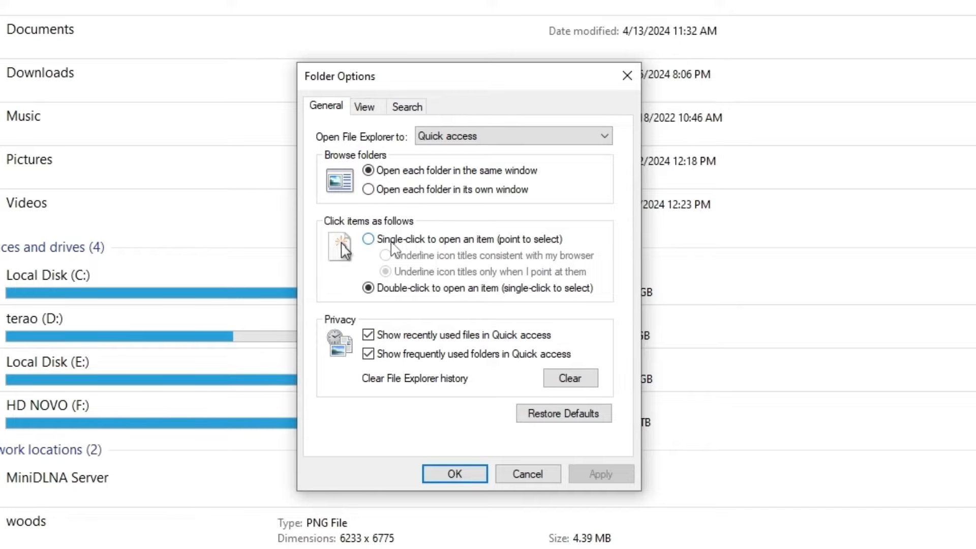
# - Choose Single-click to open an item and confirm with OK
pyautogui.click(368, 239)
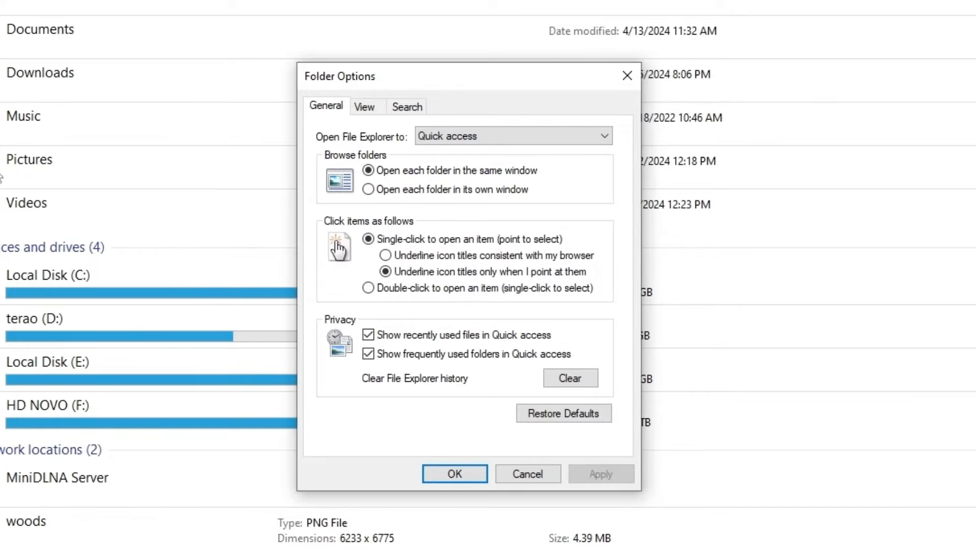
pyautogui.click(454, 474)
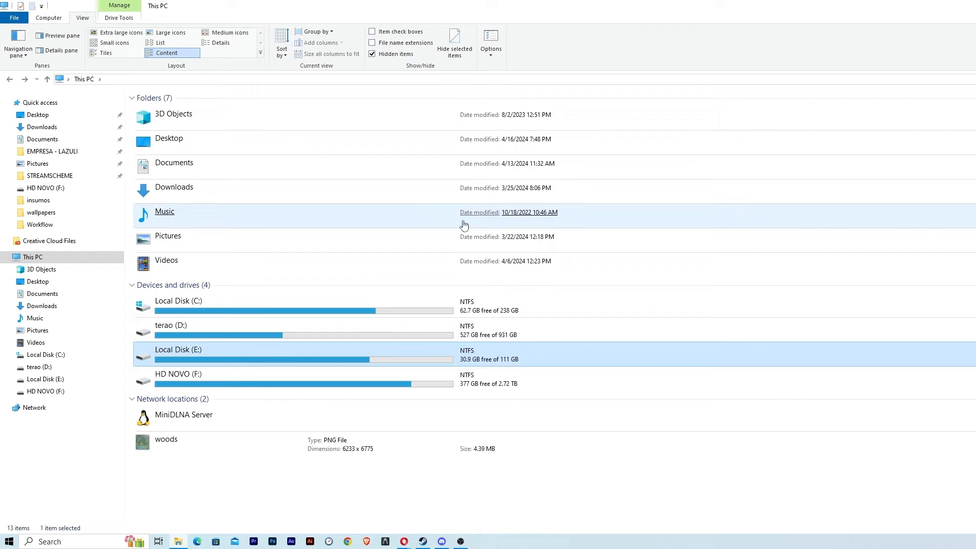
pyautogui.moveTo(490, 39)
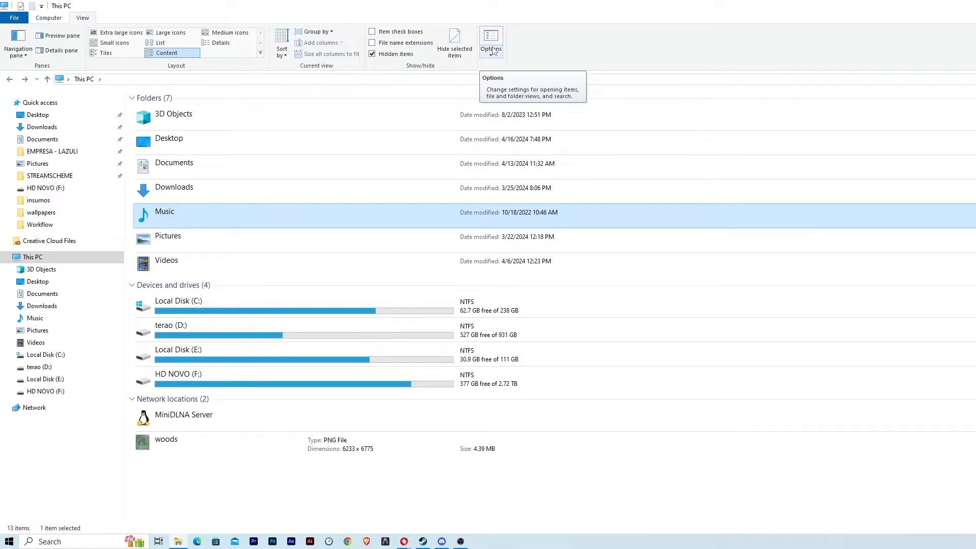
pyautogui.moveTo(426, 42)
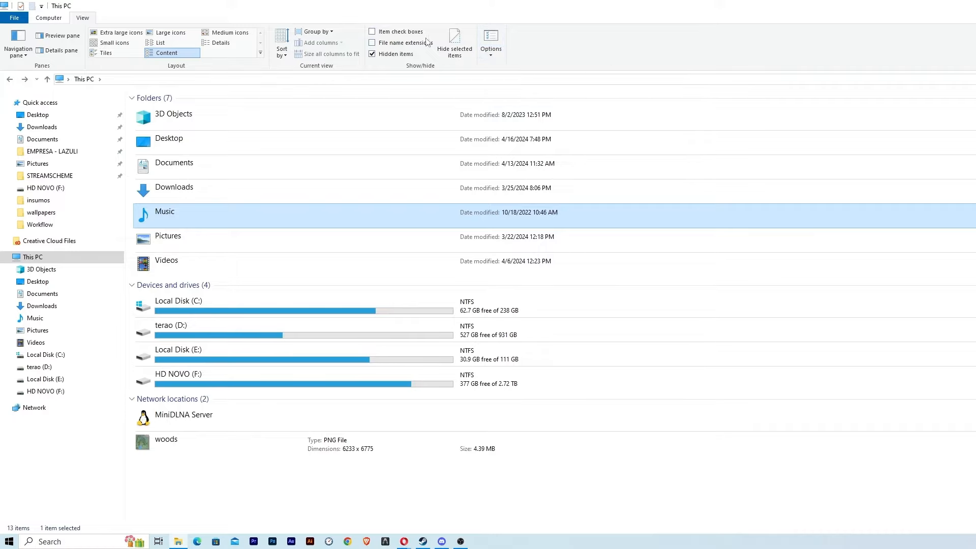
pyautogui.moveTo(534, 46)
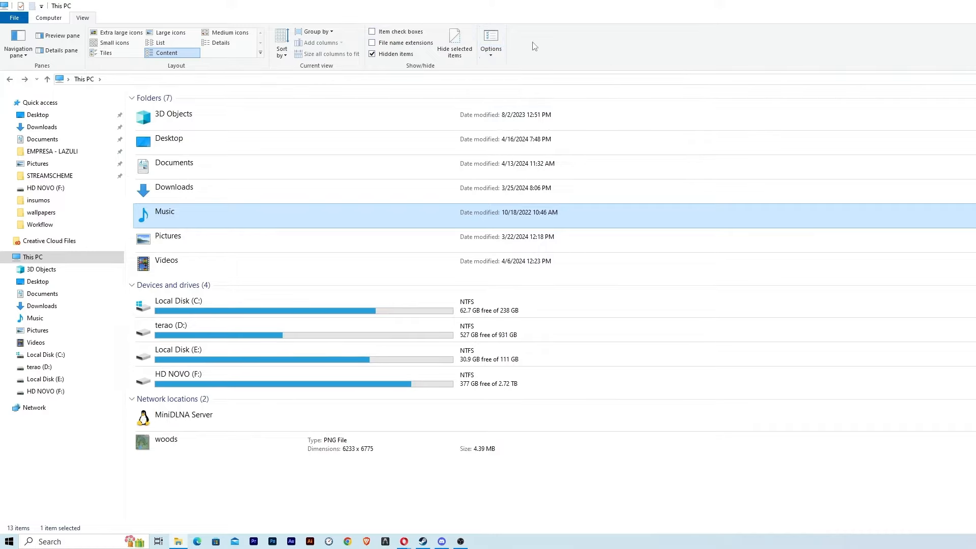
# - Restore Double-click to open an item in Folder Options and confirm with OK
pyautogui.click(491, 41)
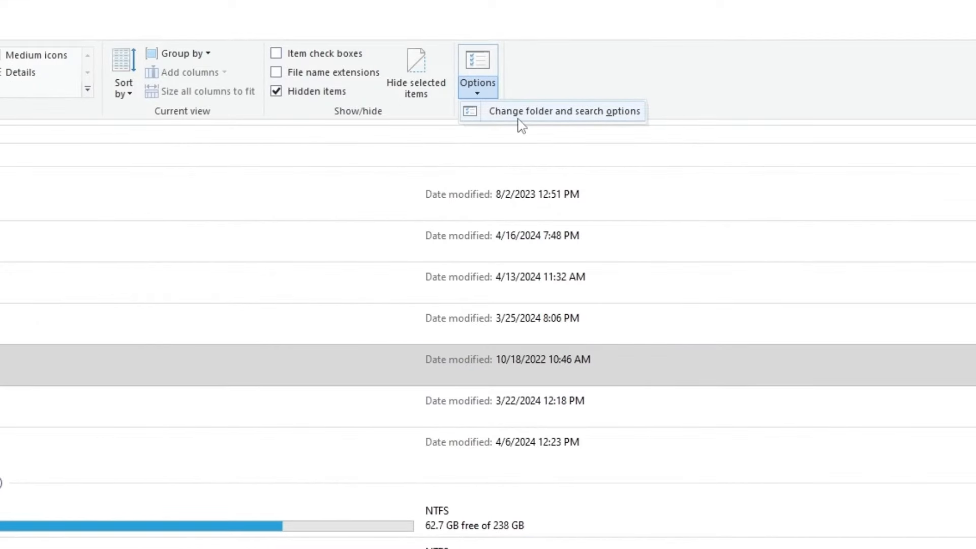
pyautogui.click(563, 111)
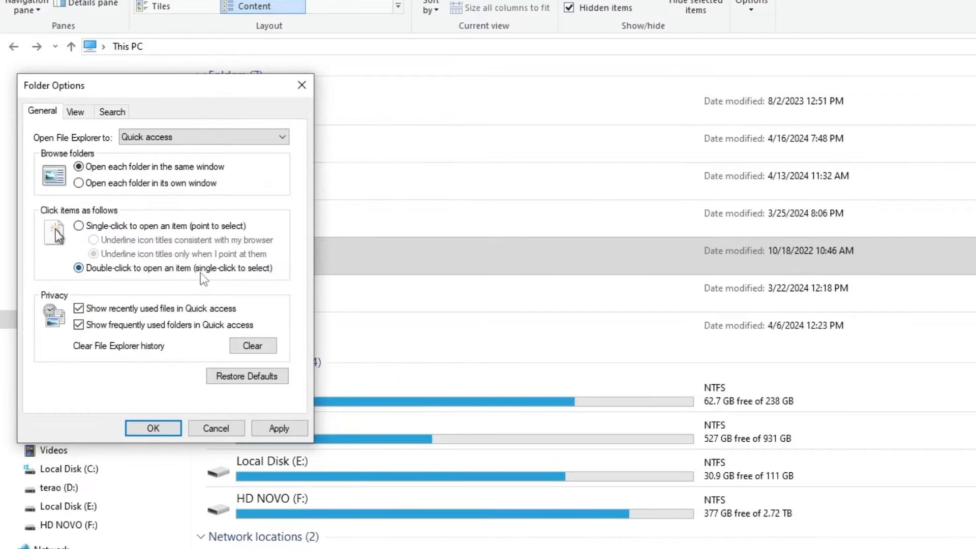
pyautogui.click(278, 428)
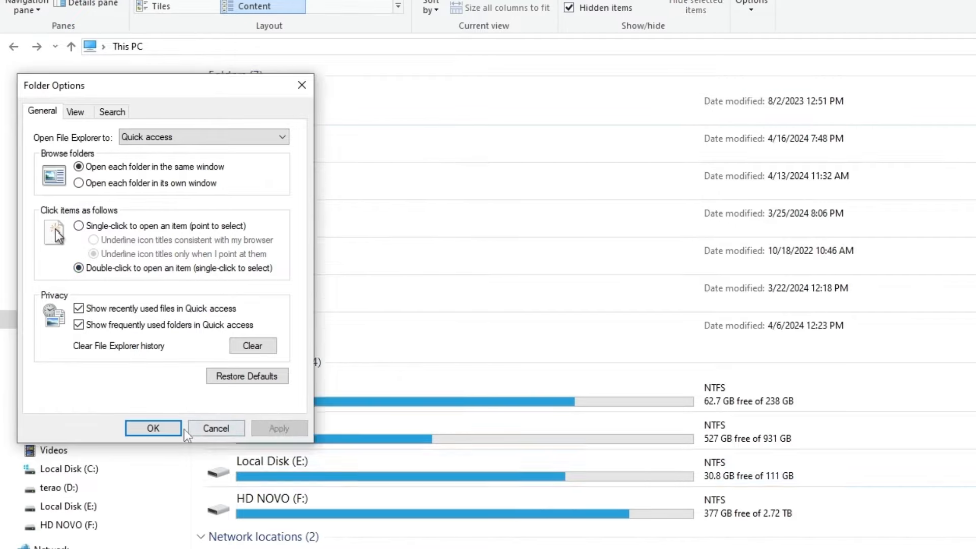
pyautogui.click(153, 428)
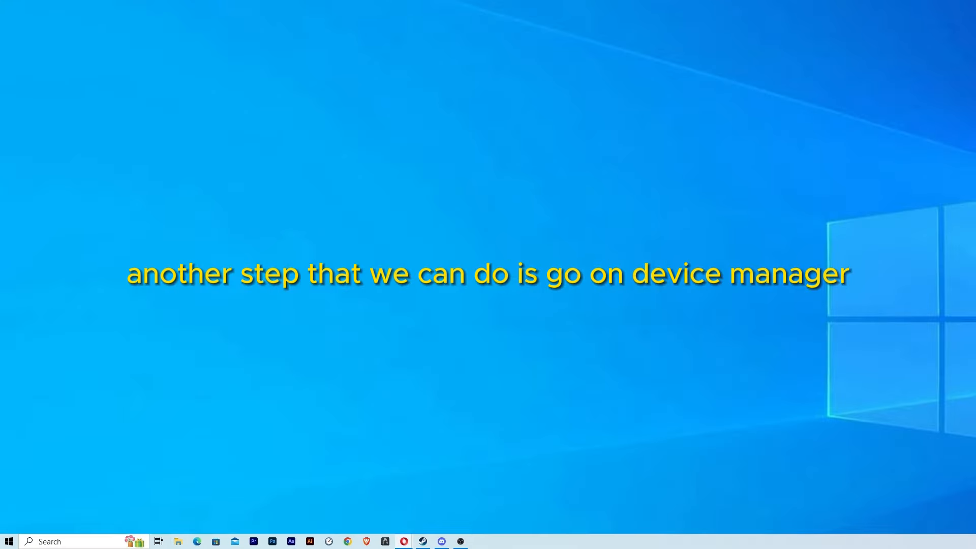
# - Launch Device Manager from the Start button to list the hardware categories
pyautogui.click(9, 541)
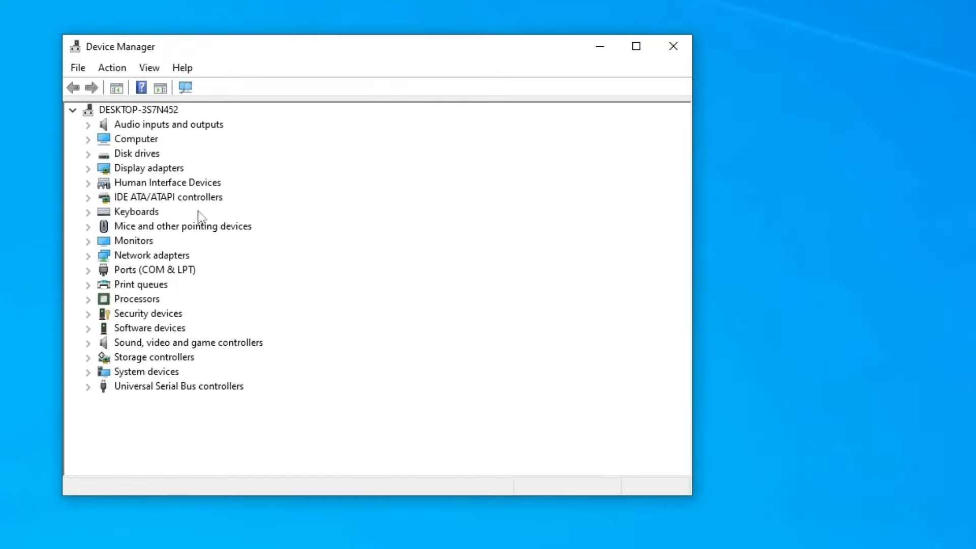
pyautogui.moveTo(160, 231)
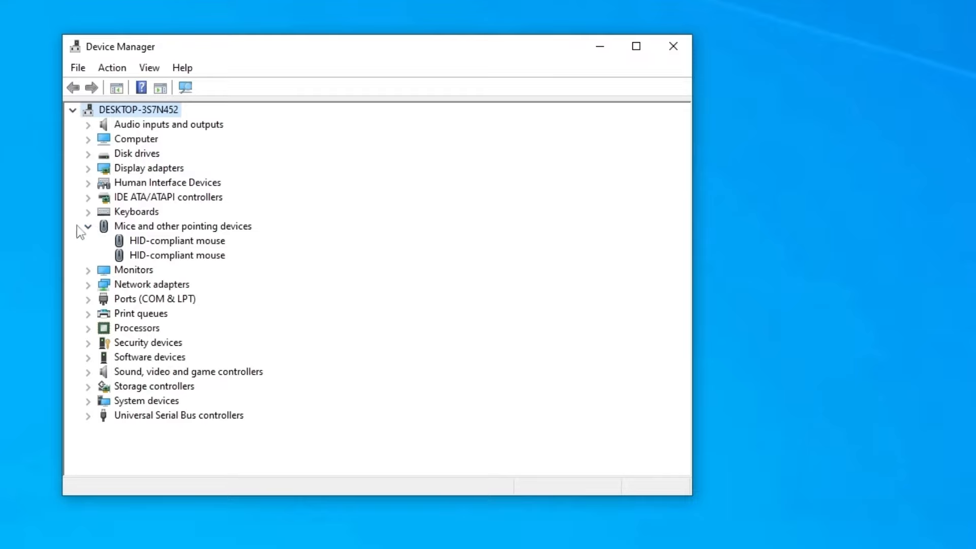
pyautogui.moveTo(171, 256)
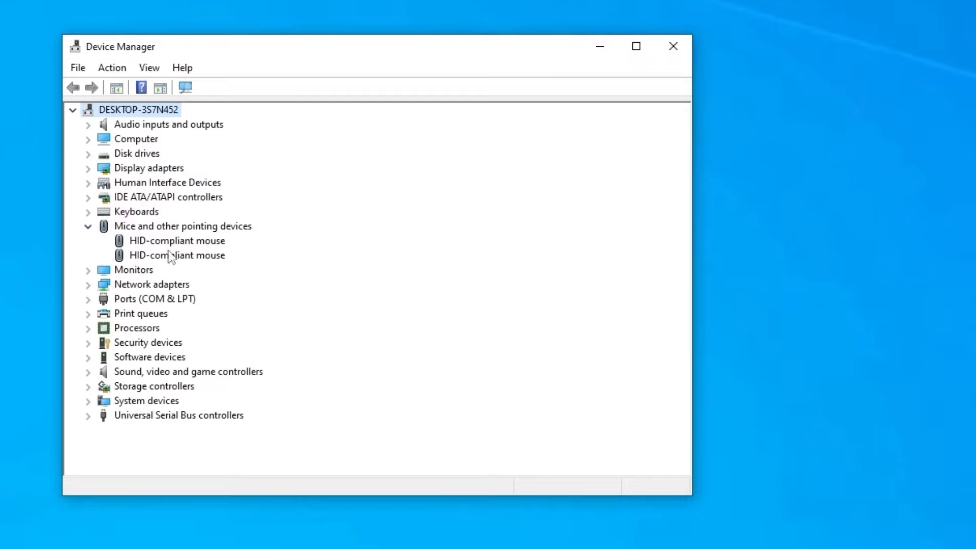
pyautogui.moveTo(196, 245)
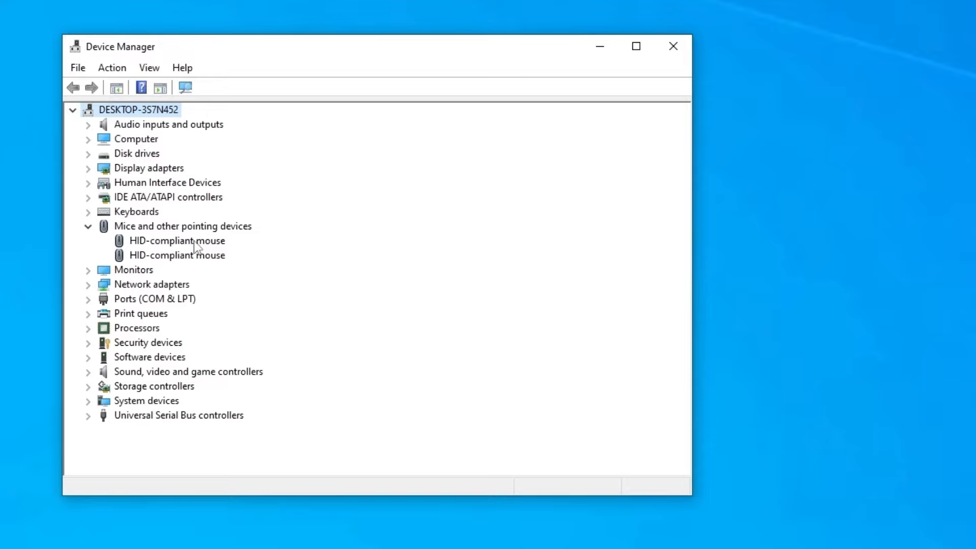
pyautogui.moveTo(205, 252)
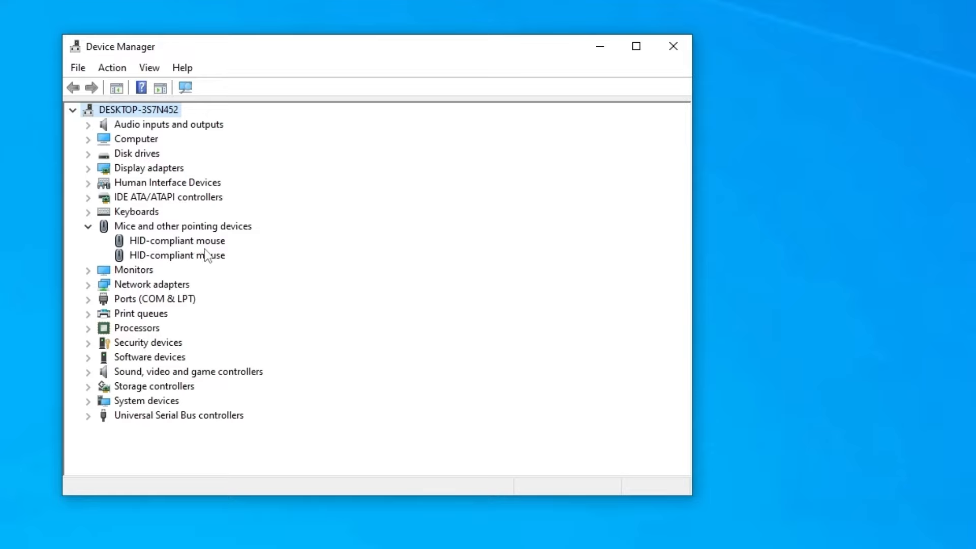
# - Update the first HID-compliant mouse's driver by automatic search; best driver already installed, so close the result
pyautogui.click(177, 241)
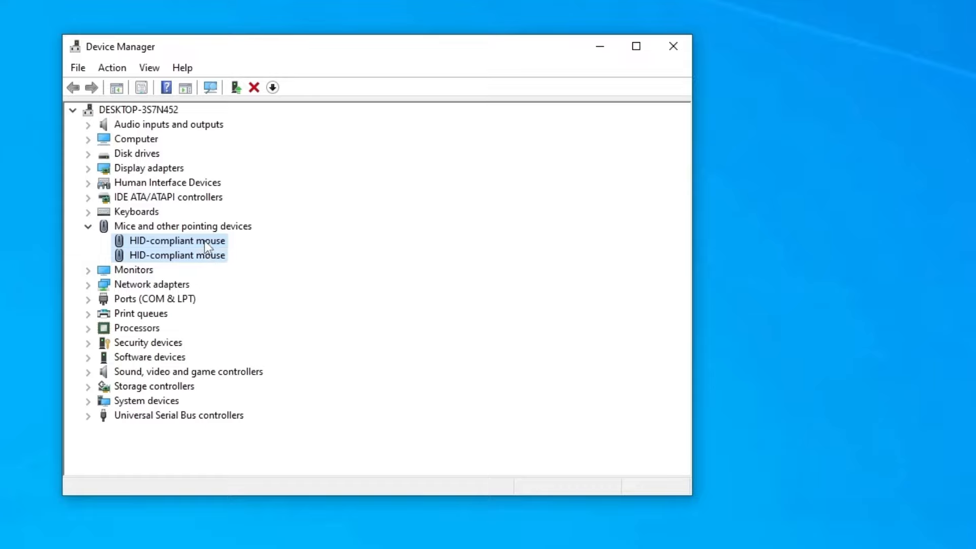
pyautogui.click(177, 240)
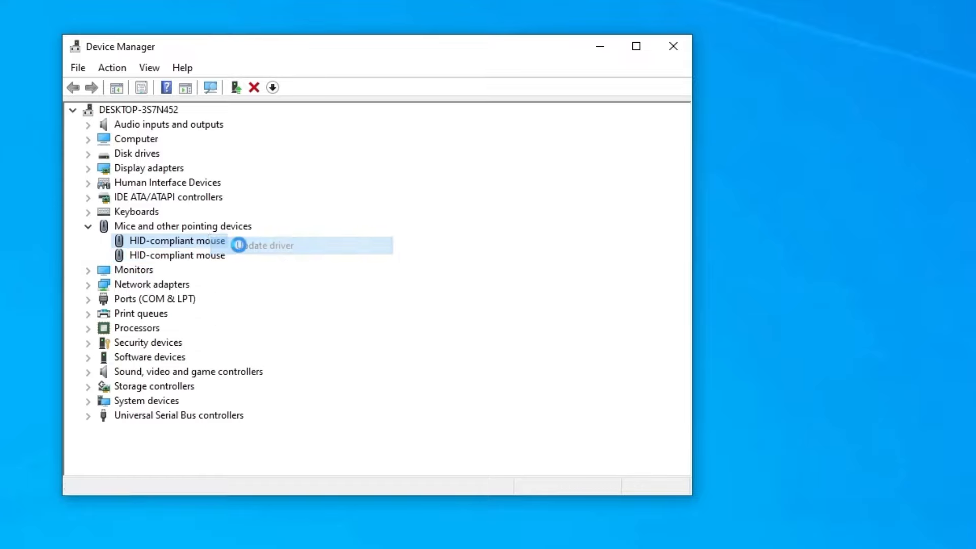
pyautogui.click(268, 245)
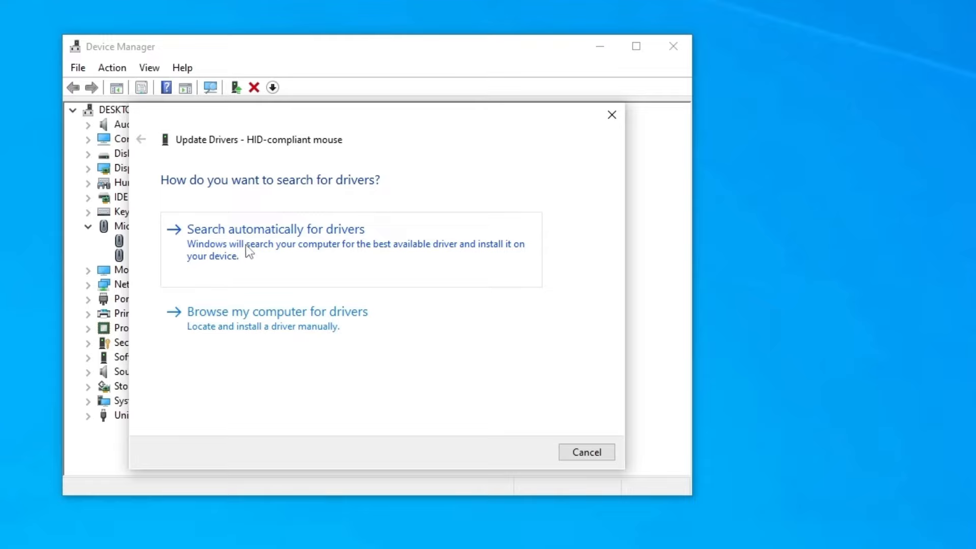
pyautogui.moveTo(237, 248)
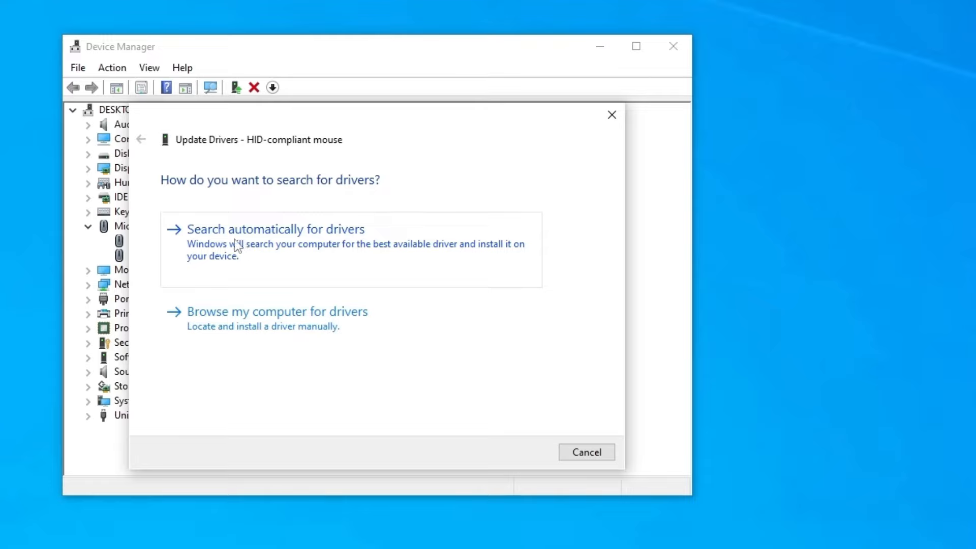
pyautogui.moveTo(328, 259)
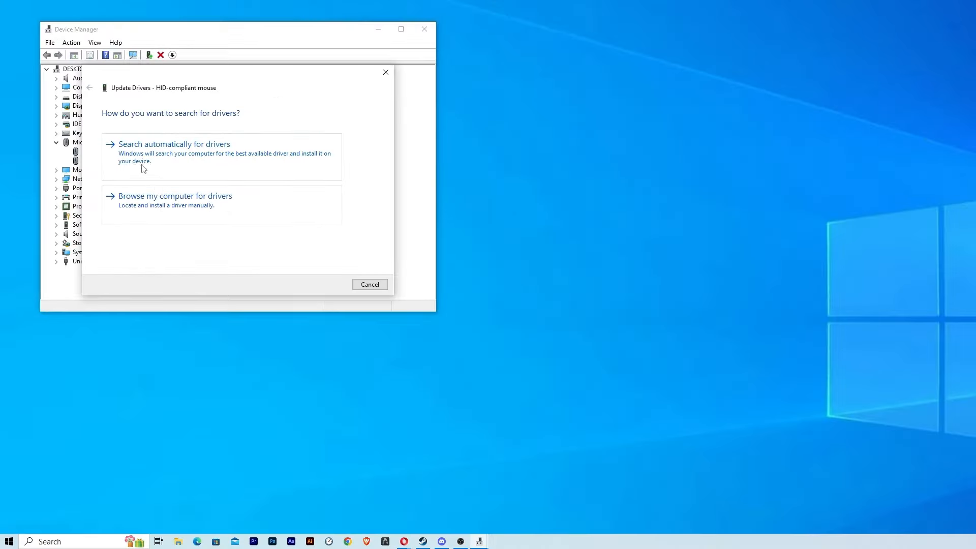
pyautogui.click(173, 143)
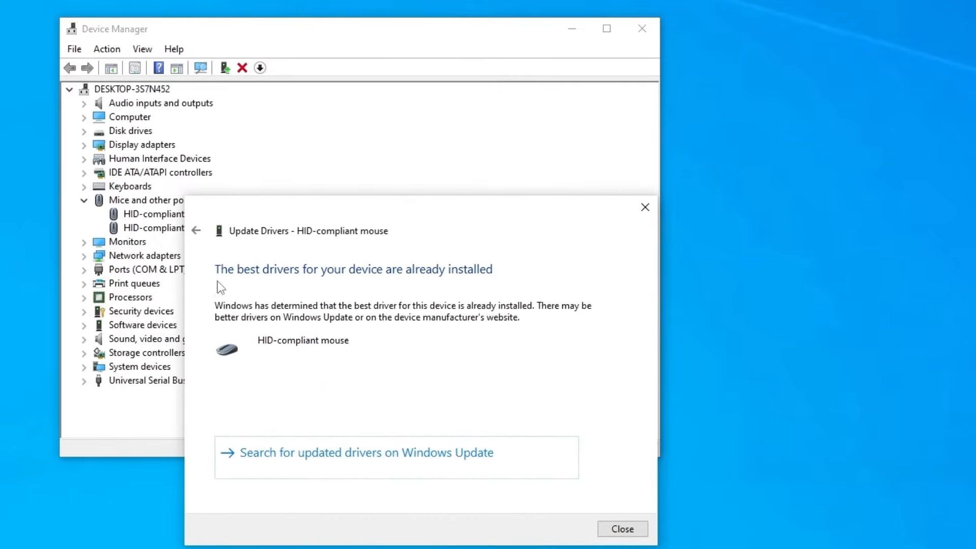
pyautogui.moveTo(460, 306)
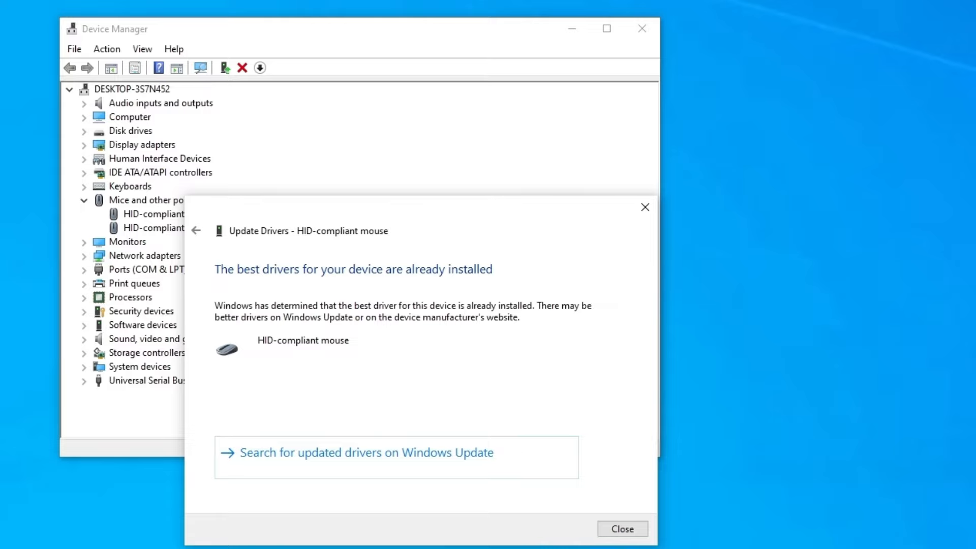
pyautogui.click(622, 529)
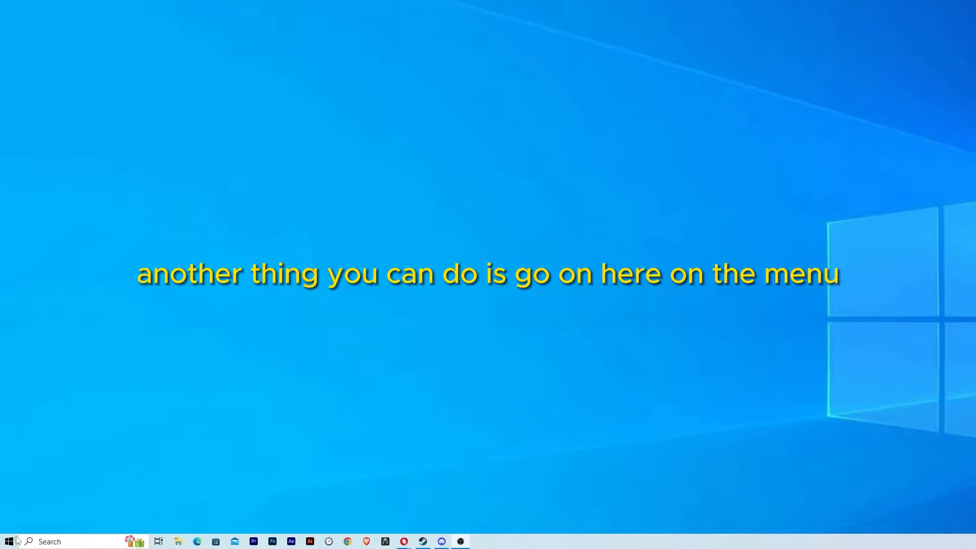
# - Reach Mouse Properties via Settings' mouse page and Additional mouse options
pyautogui.click(9, 541)
pyautogui.write('mouse')
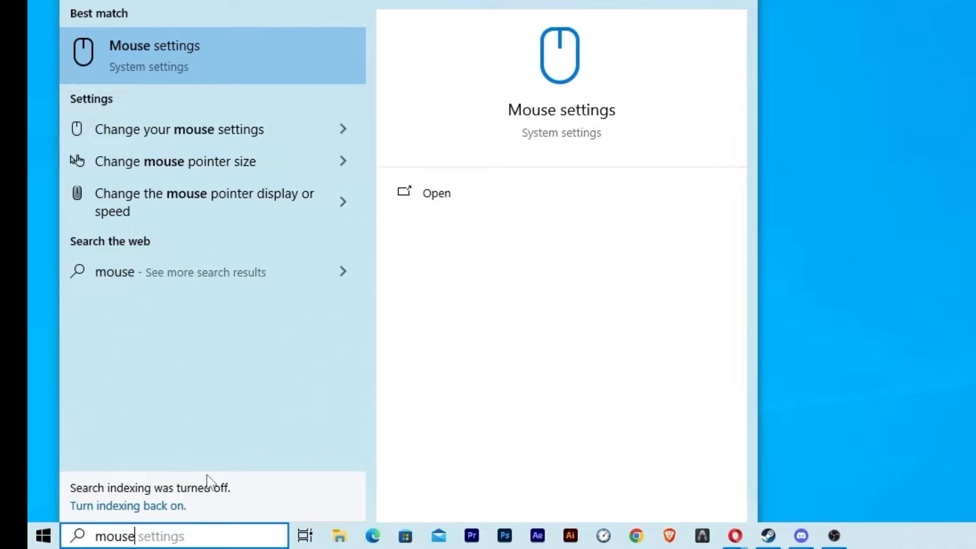
pyautogui.click(153, 55)
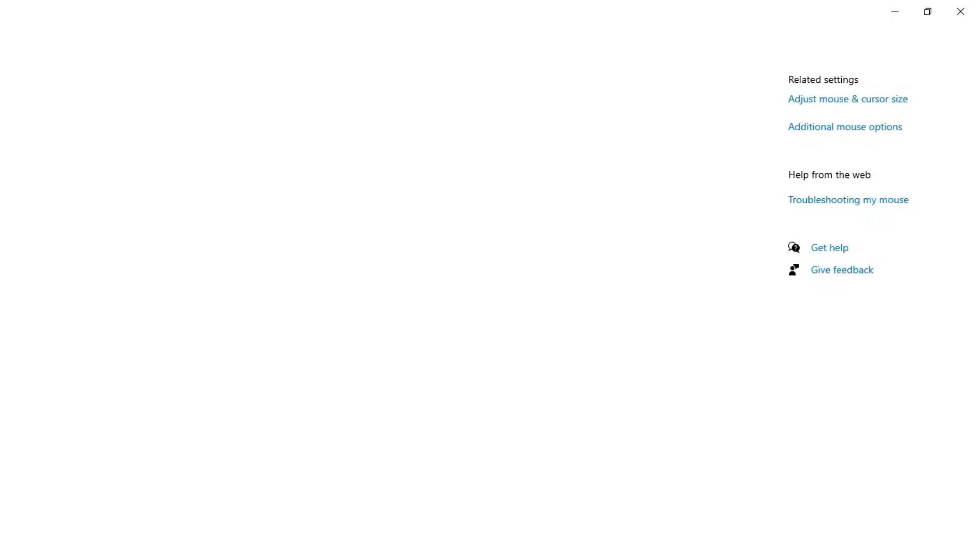
pyautogui.moveTo(707, 299)
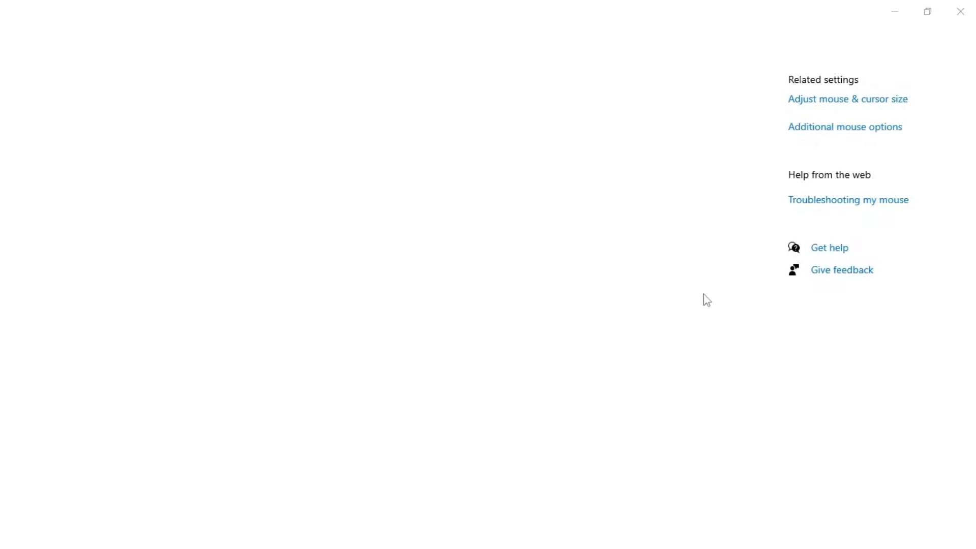
pyautogui.click(845, 126)
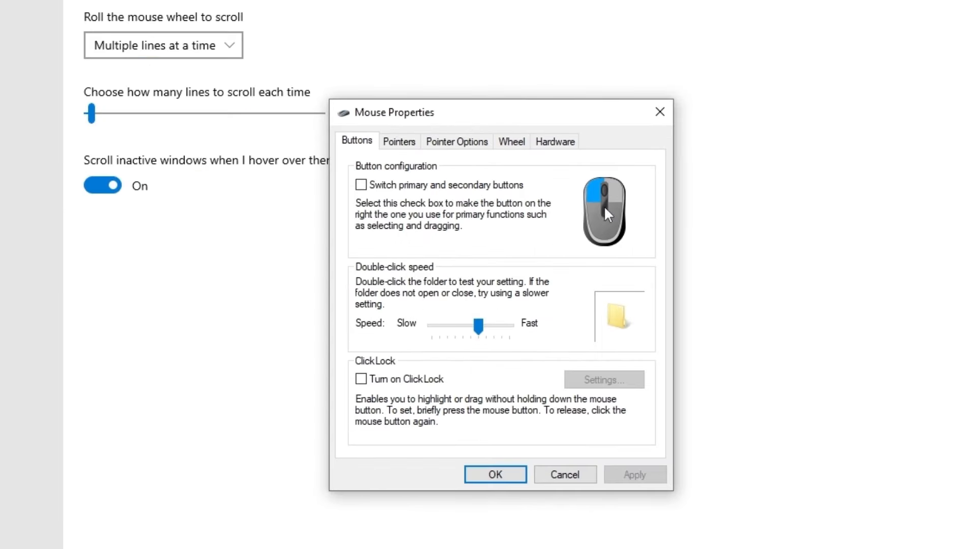
pyautogui.moveTo(387, 290)
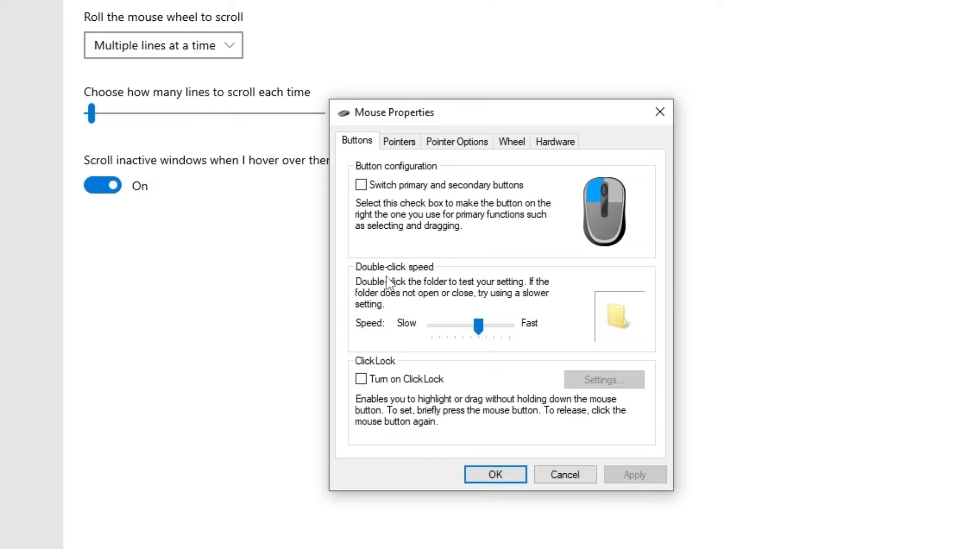
pyautogui.moveTo(659, 356)
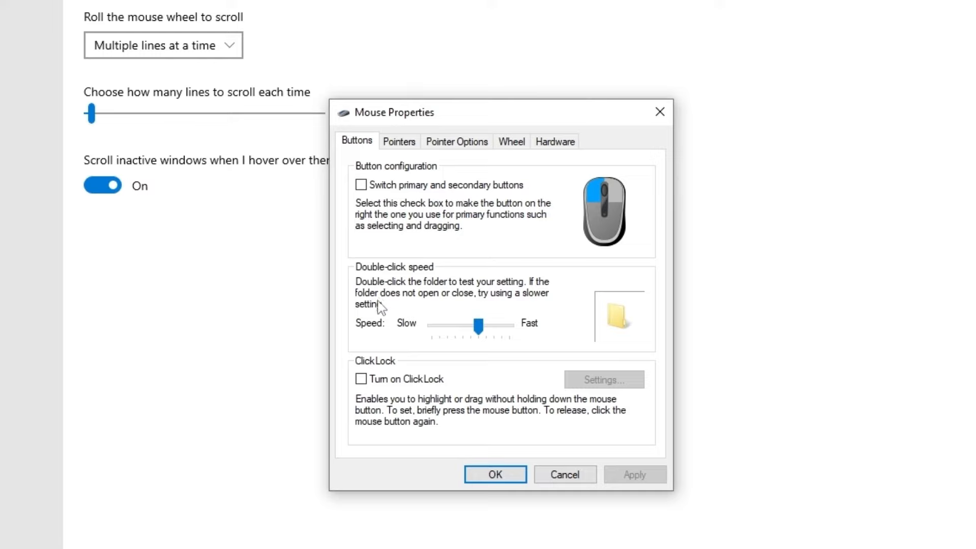
pyautogui.moveTo(424, 308)
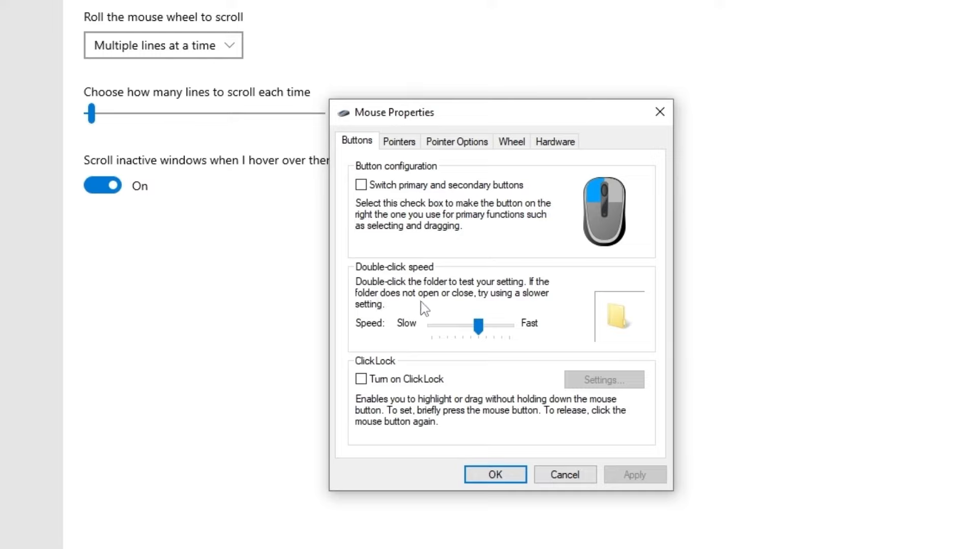
pyautogui.moveTo(511, 320)
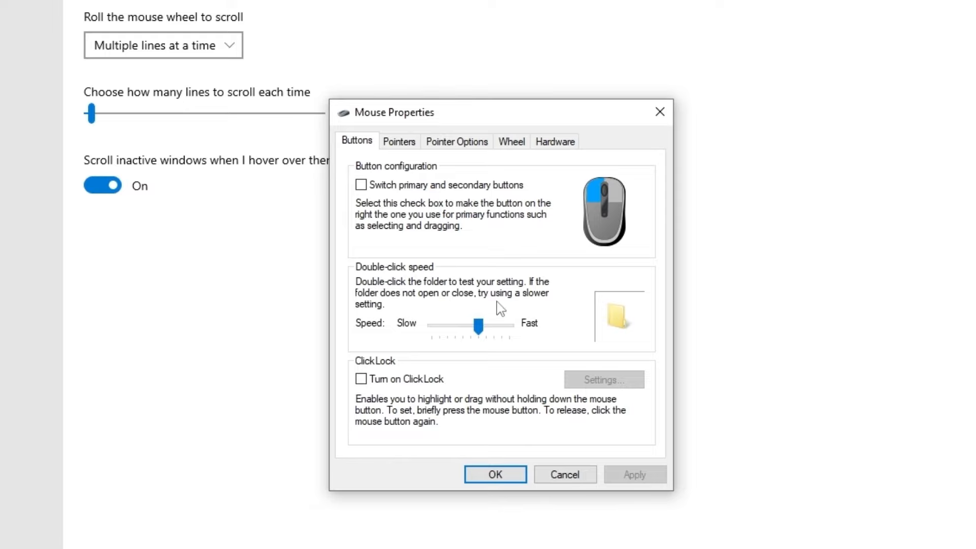
# - Drag the Double-click speed slider faster, then slower, ending near the middle
pyautogui.moveTo(478, 325); pyautogui.dragTo(503, 325)
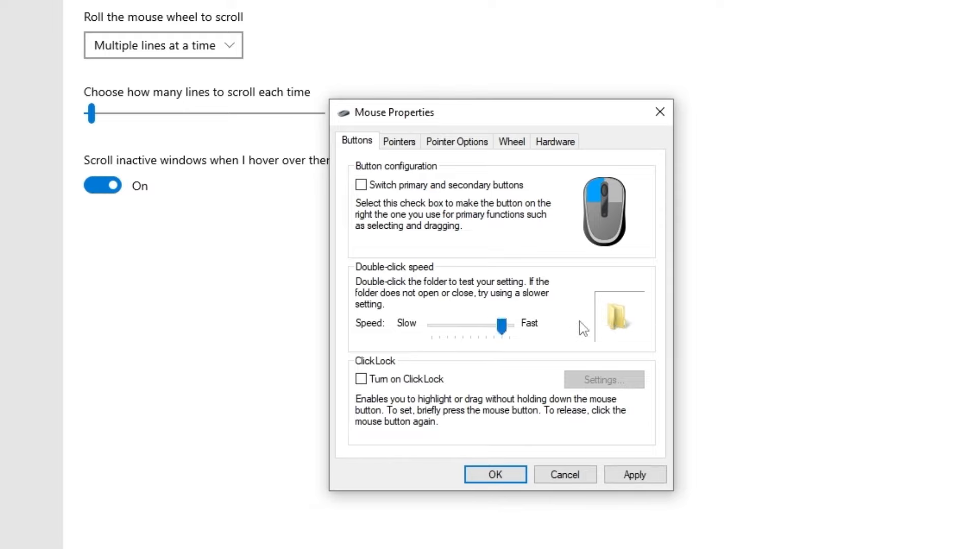
pyautogui.moveTo(501, 325); pyautogui.dragTo(461, 325)
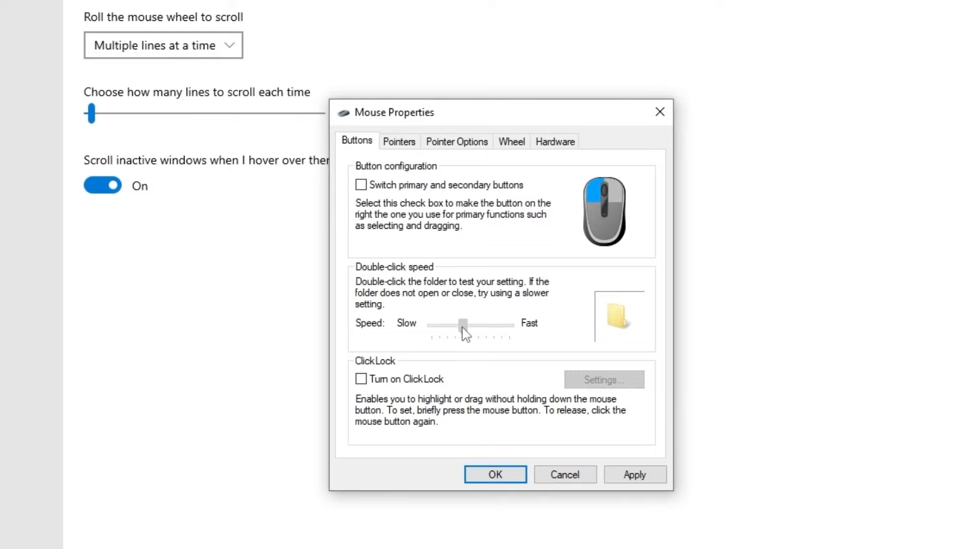
pyautogui.moveTo(464, 325); pyautogui.dragTo(447, 325)
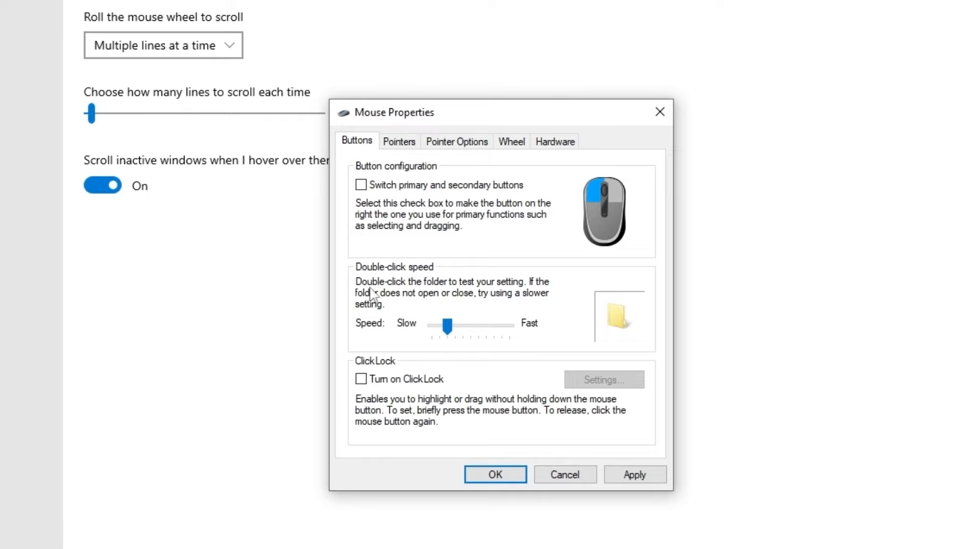
pyautogui.moveTo(436, 323)
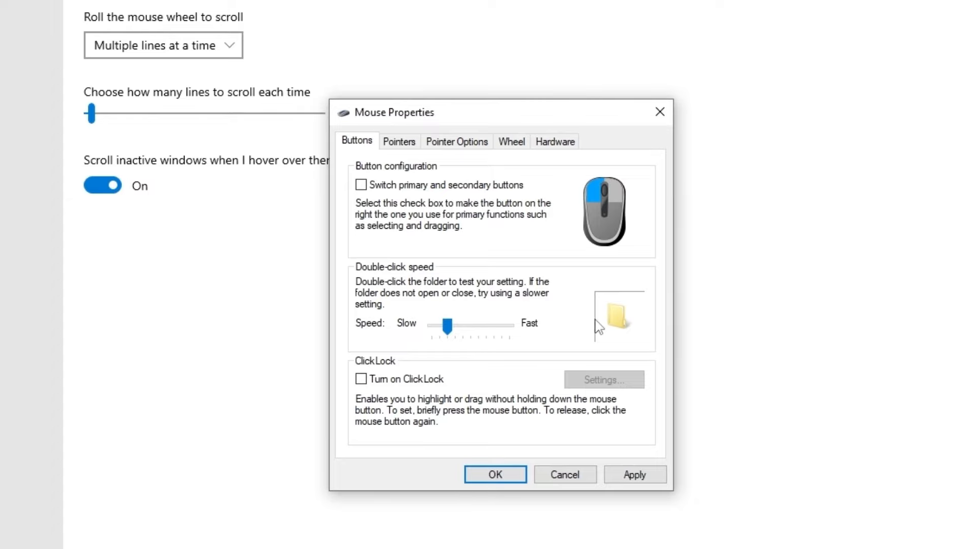
pyautogui.moveTo(596, 336)
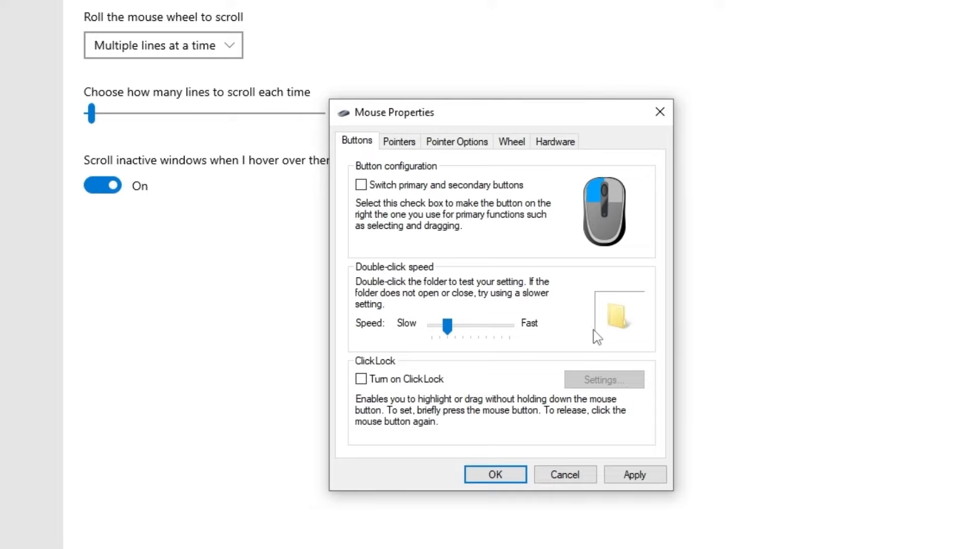
pyautogui.moveTo(586, 342)
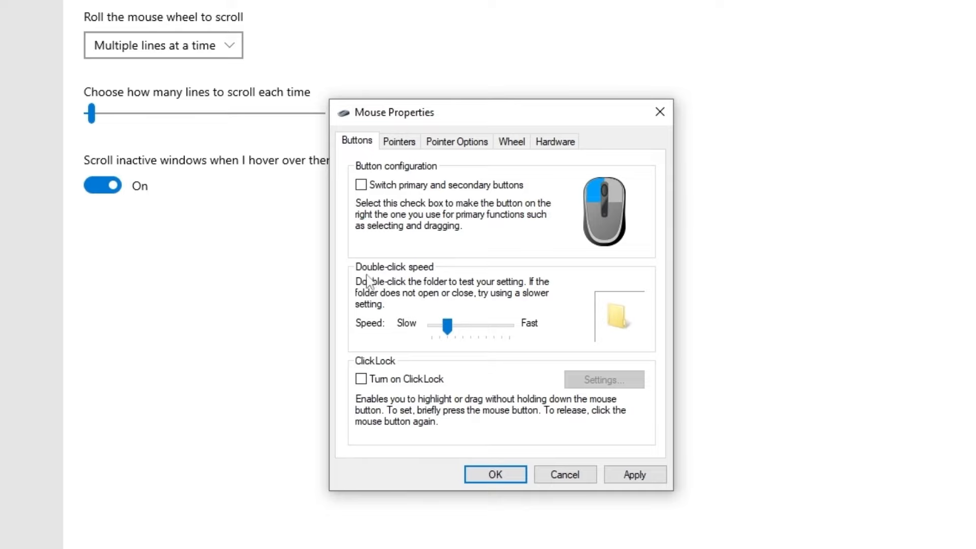
pyautogui.moveTo(525, 341)
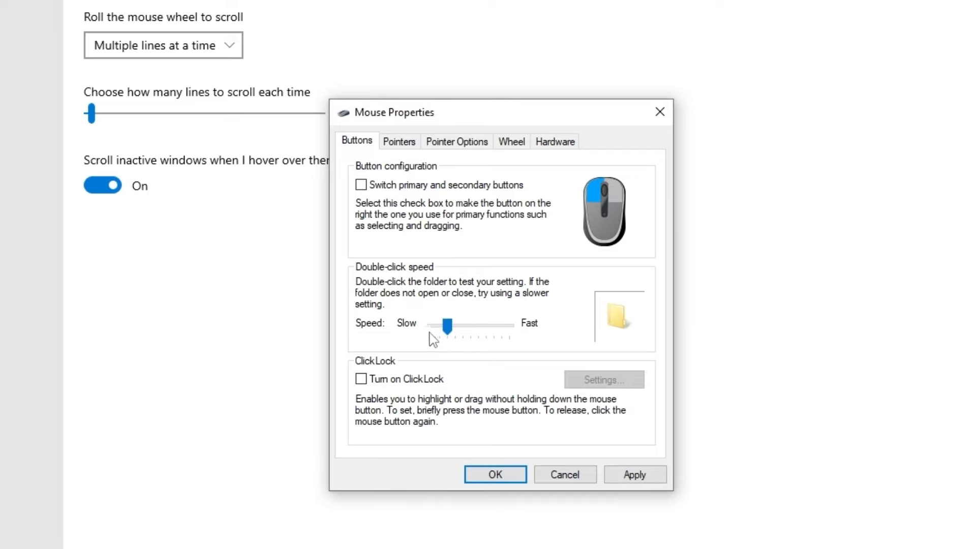
pyautogui.moveTo(447, 324); pyautogui.dragTo(478, 324)
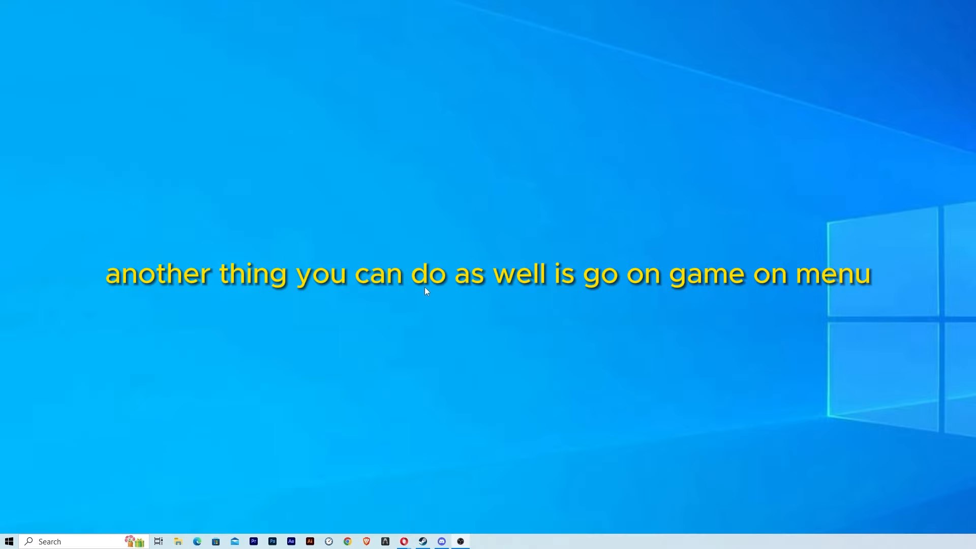
# - In Device Manager, expand Mice and other pointing devices and select the first HID-compliant mouse
pyautogui.click(9, 541)
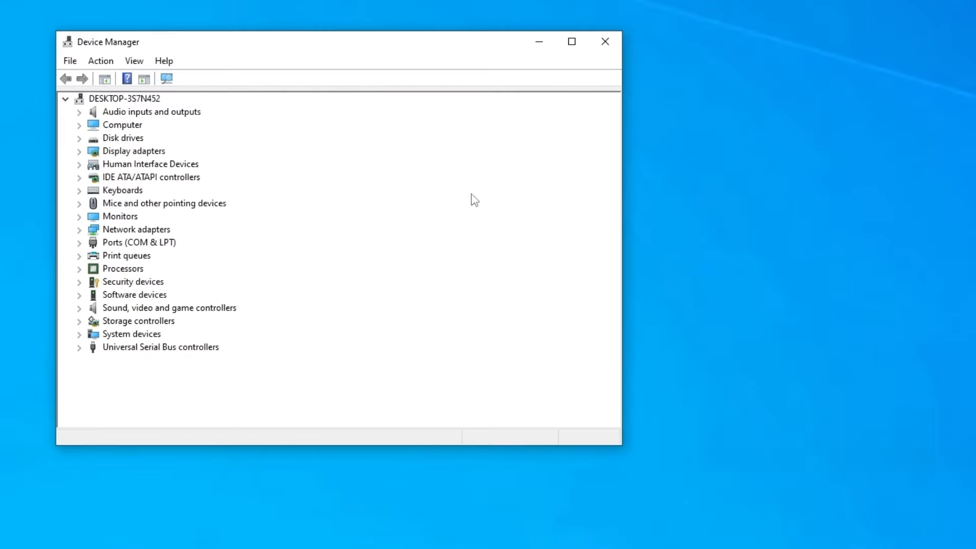
pyautogui.click(125, 99)
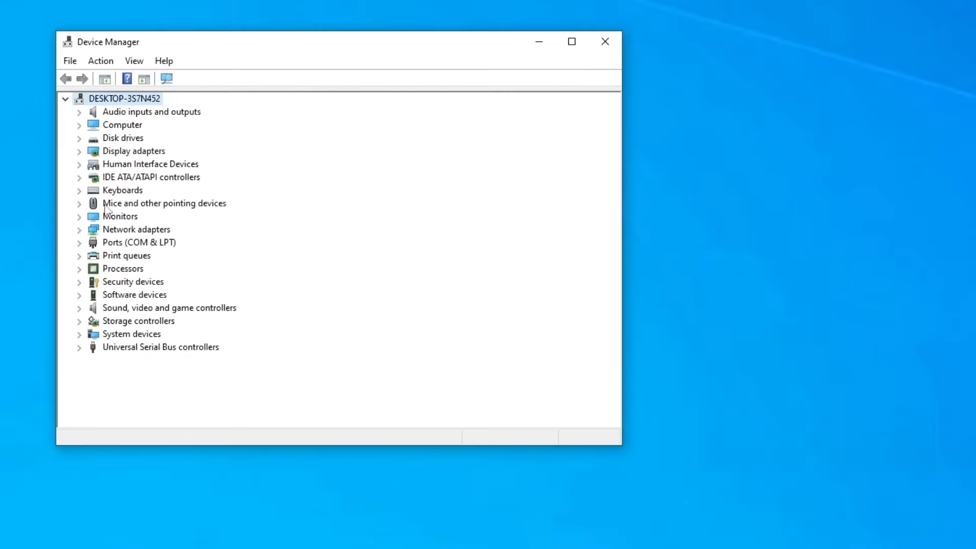
pyautogui.moveTo(233, 208)
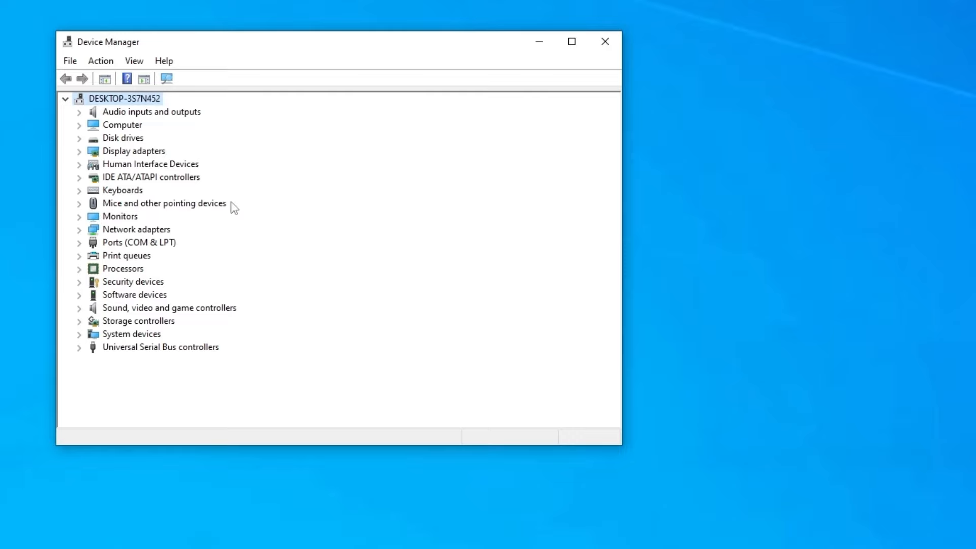
pyautogui.click(79, 204)
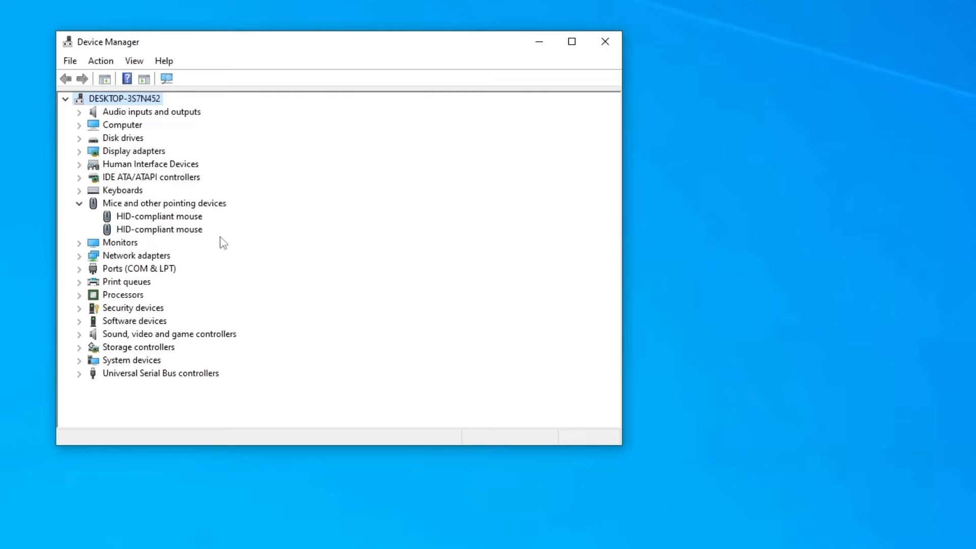
pyautogui.click(159, 215)
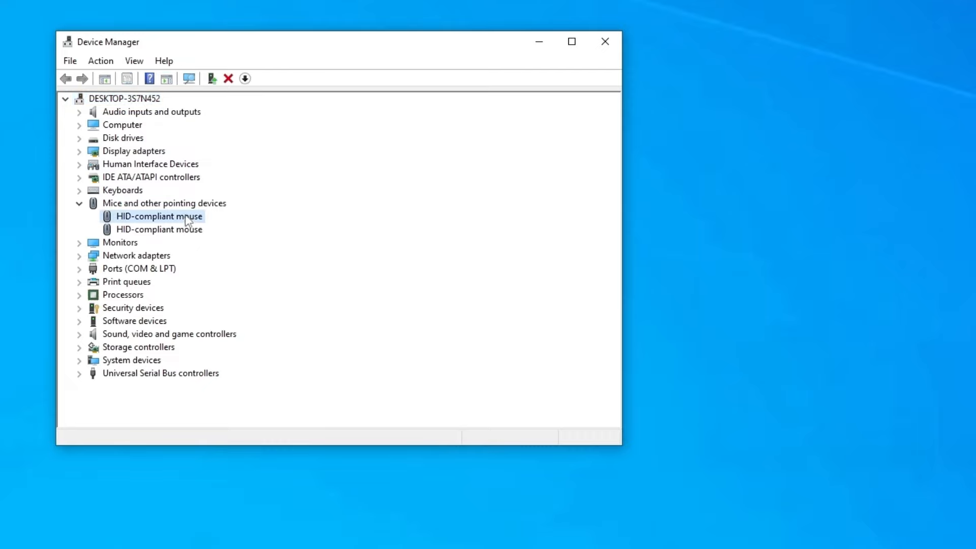
pyautogui.moveTo(210, 215)
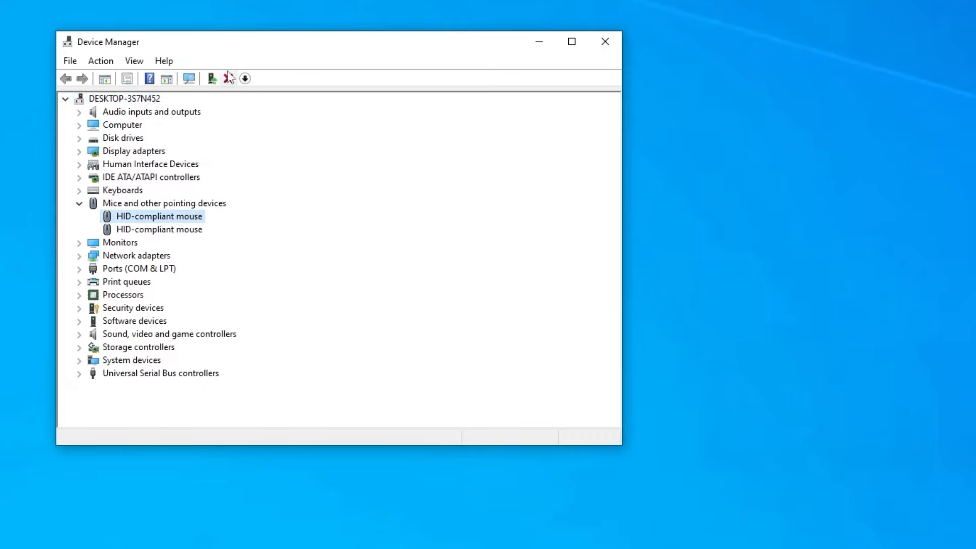
pyautogui.moveTo(227, 78)
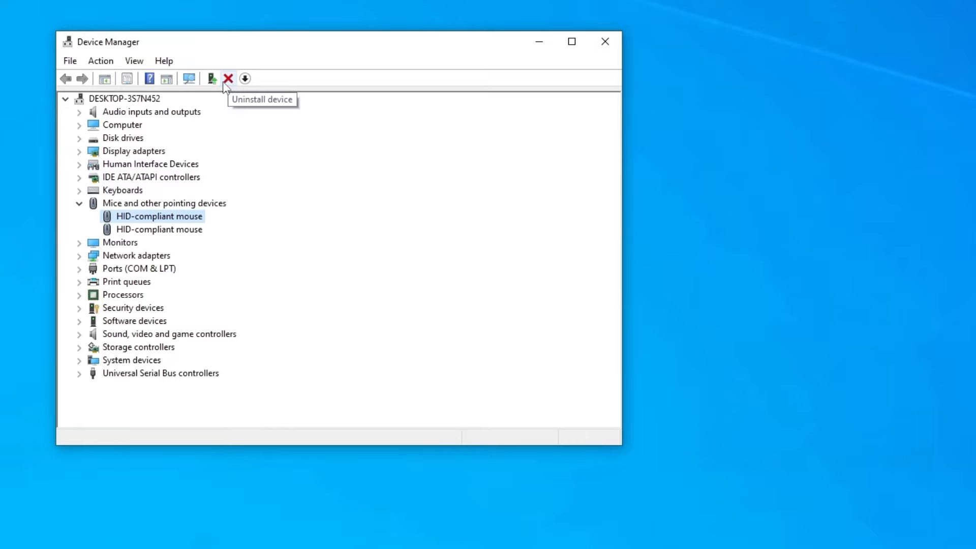
pyautogui.moveTo(234, 85)
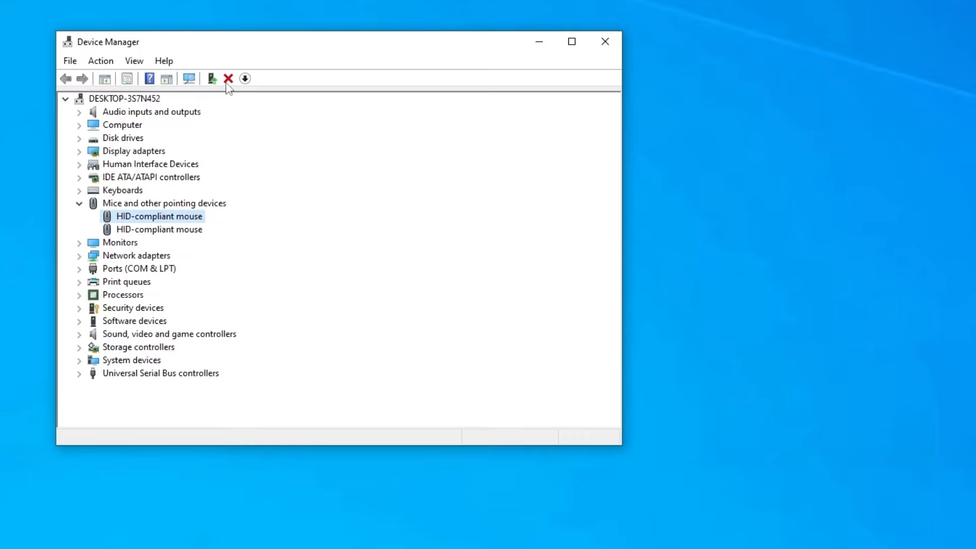
pyautogui.moveTo(206, 235)
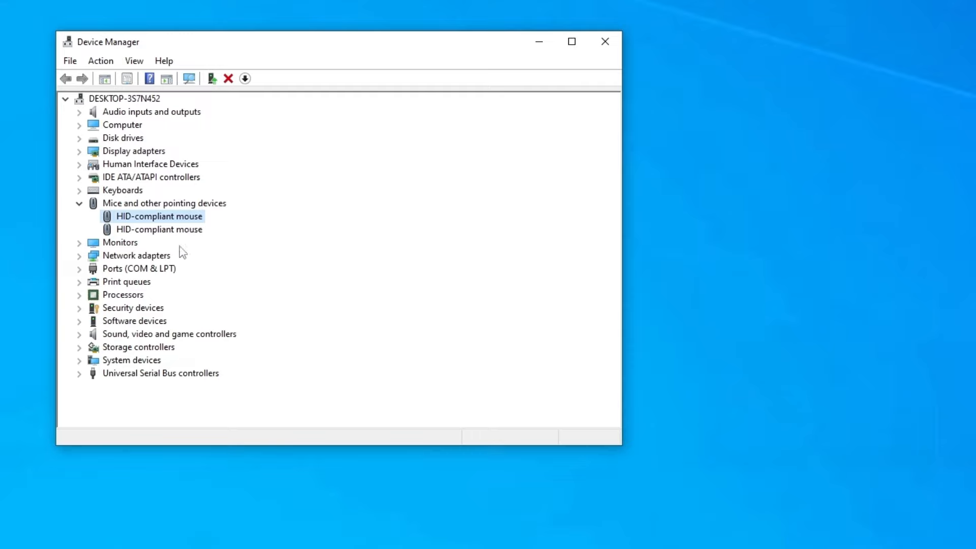
pyautogui.moveTo(223, 231)
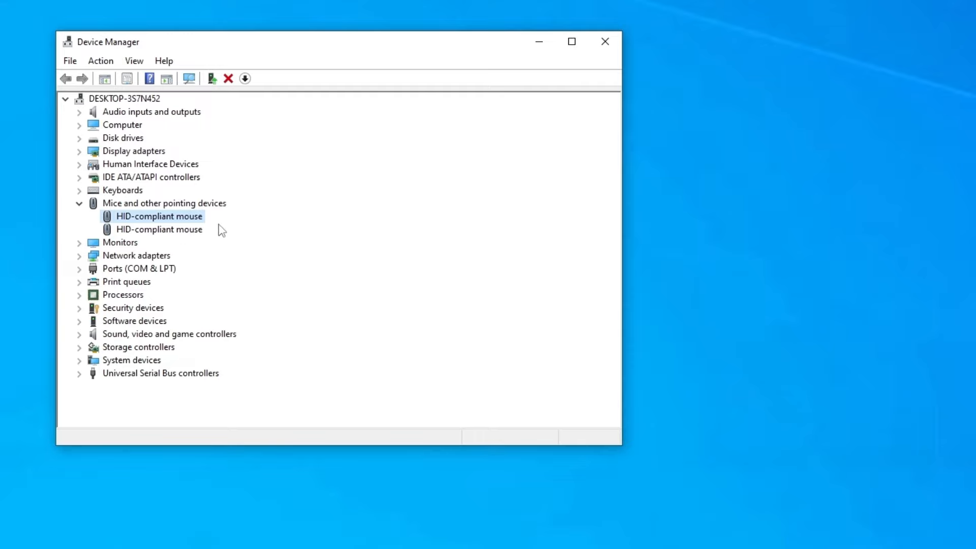
pyautogui.moveTo(213, 168)
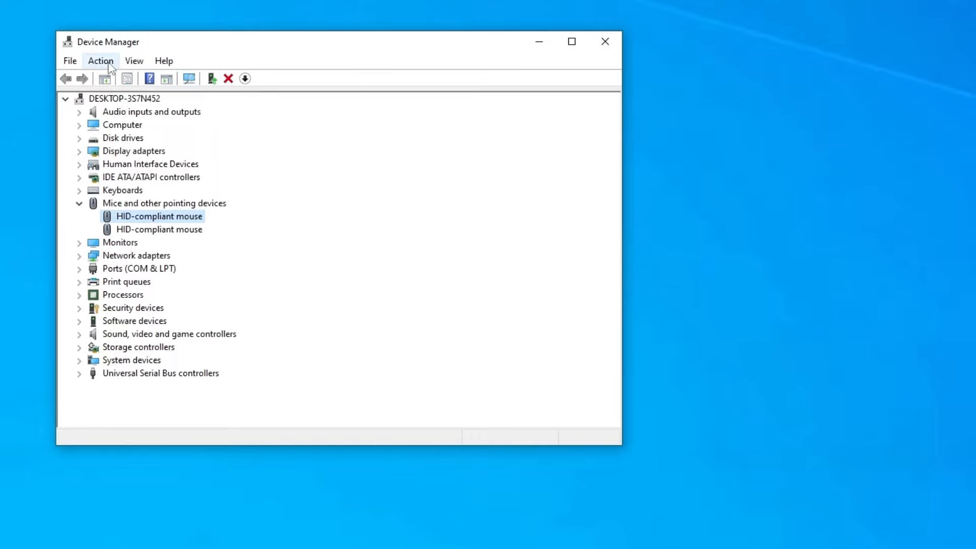
# - Run Action > Scan for hardware changes to redetect the mouse, then close Device Manager
pyautogui.click(101, 60)
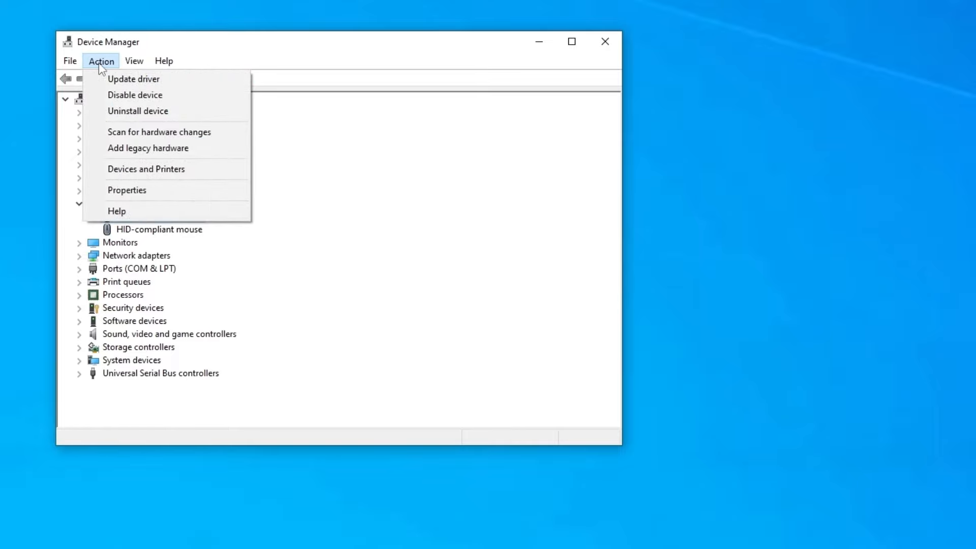
pyautogui.moveTo(159, 132)
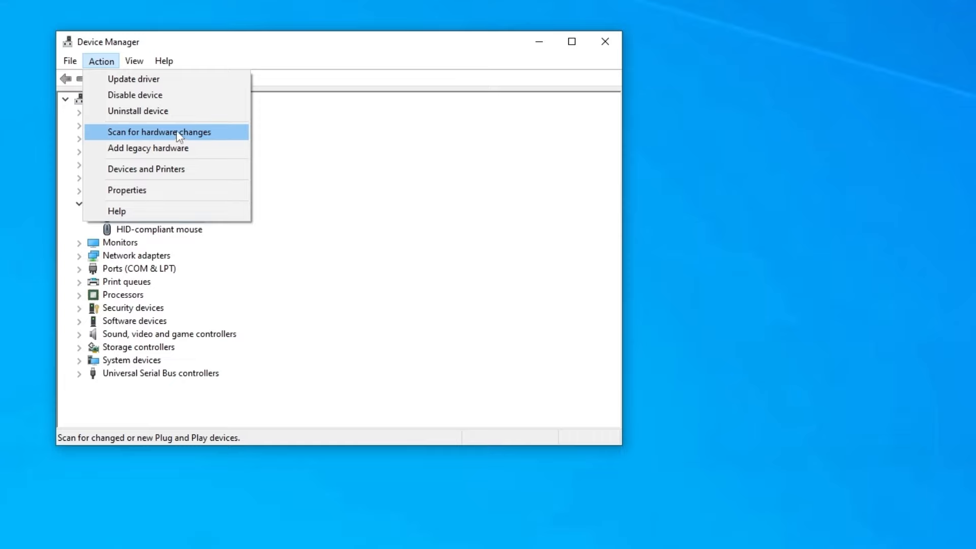
pyautogui.click(159, 132)
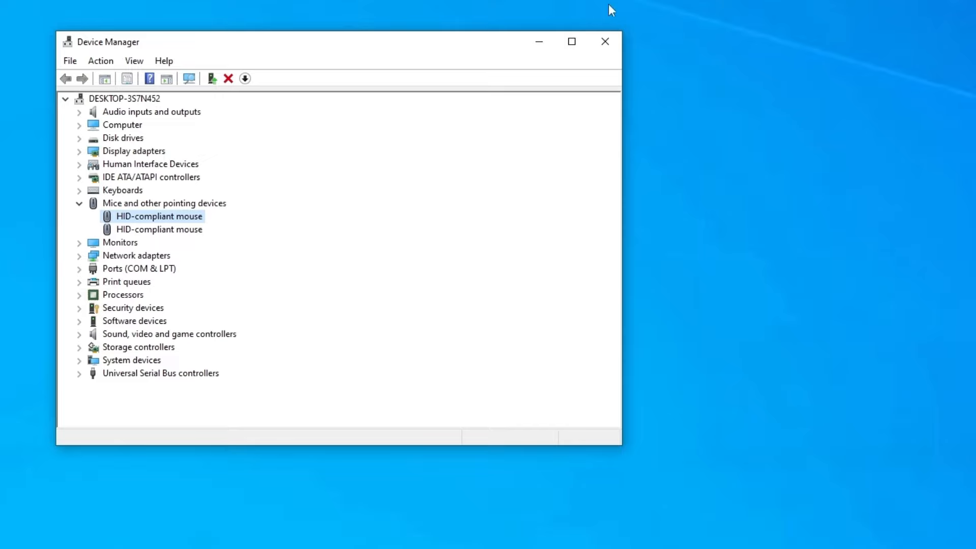
pyautogui.click(604, 42)
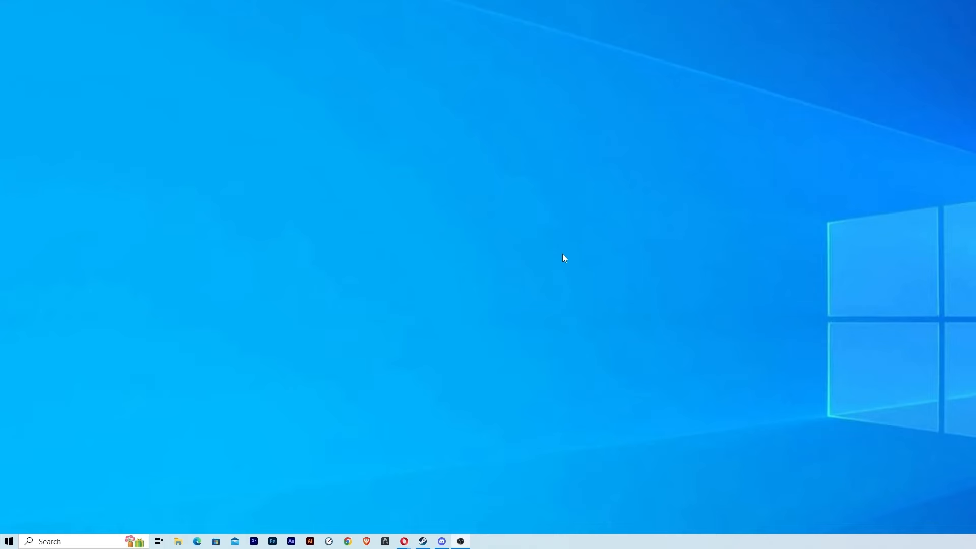
pyautogui.moveTo(563, 255)
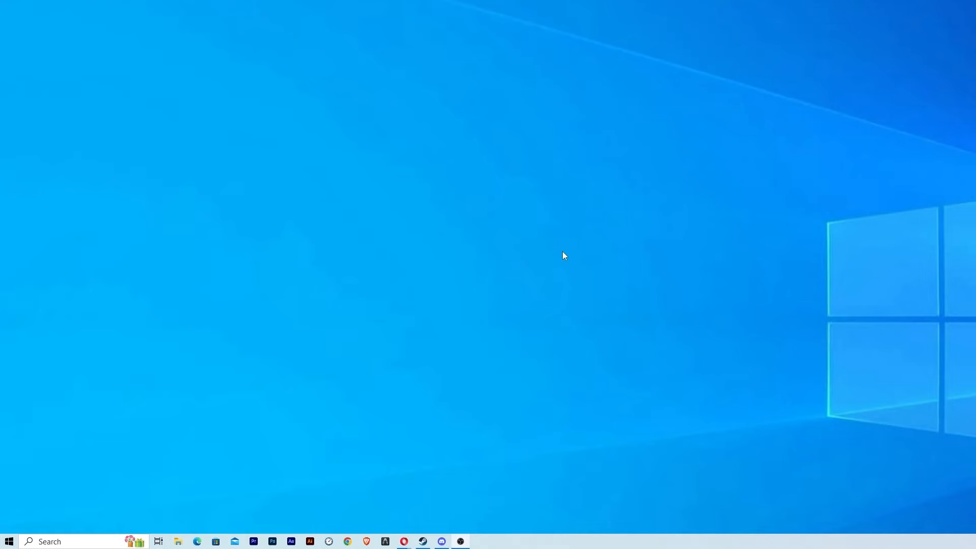